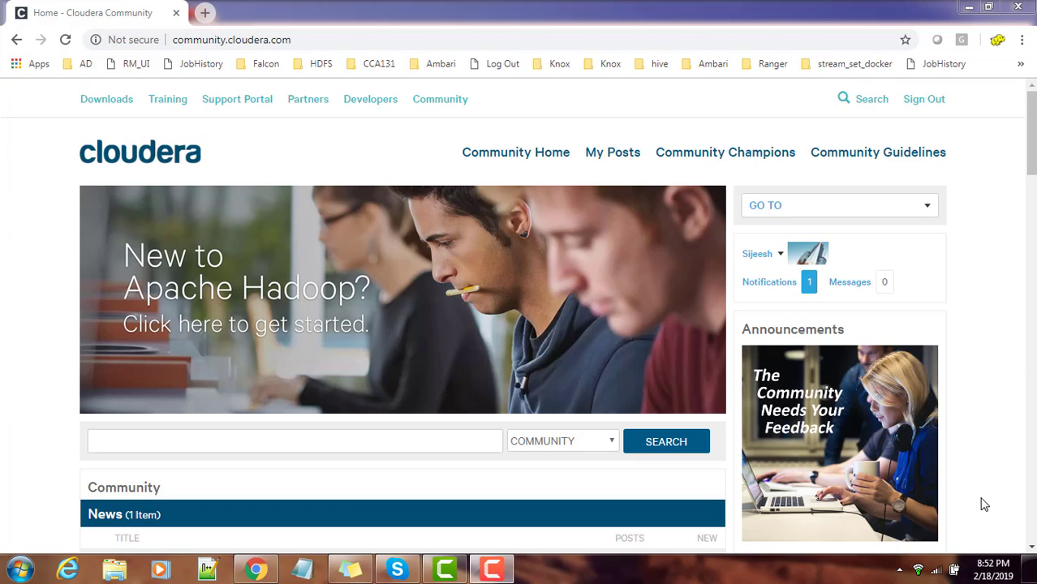
pyautogui.moveTo(635, 299)
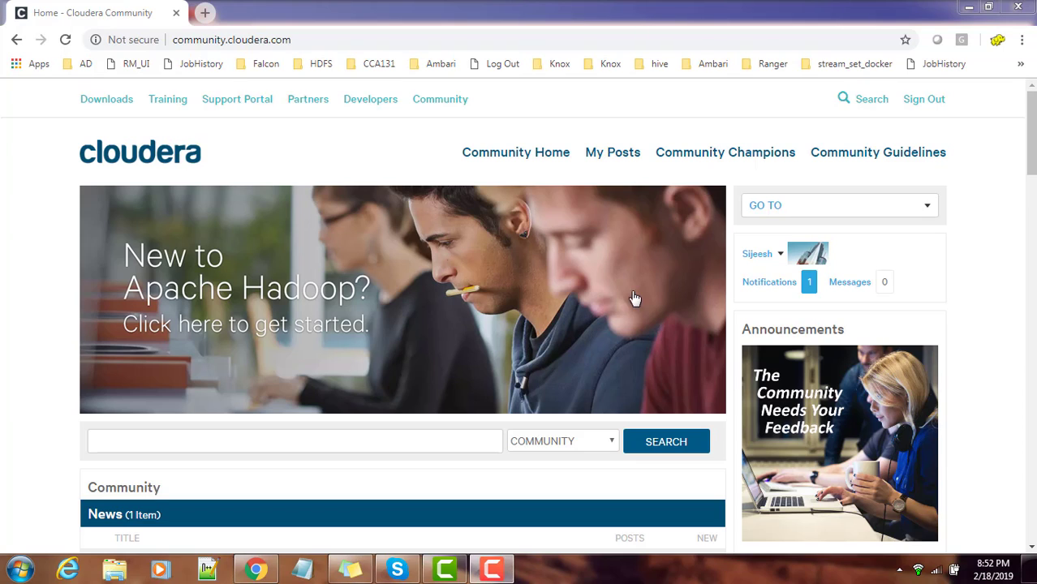
# Step: Select the community site address and scroll through the Cloudera Manager board's topic list
pyautogui.click(235, 39)
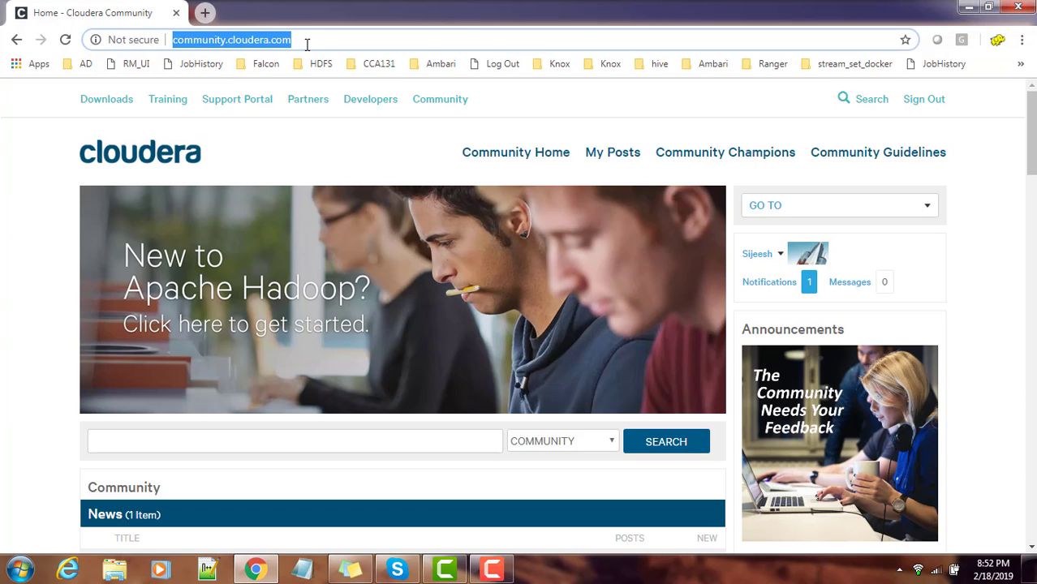
pyautogui.moveTo(951, 125)
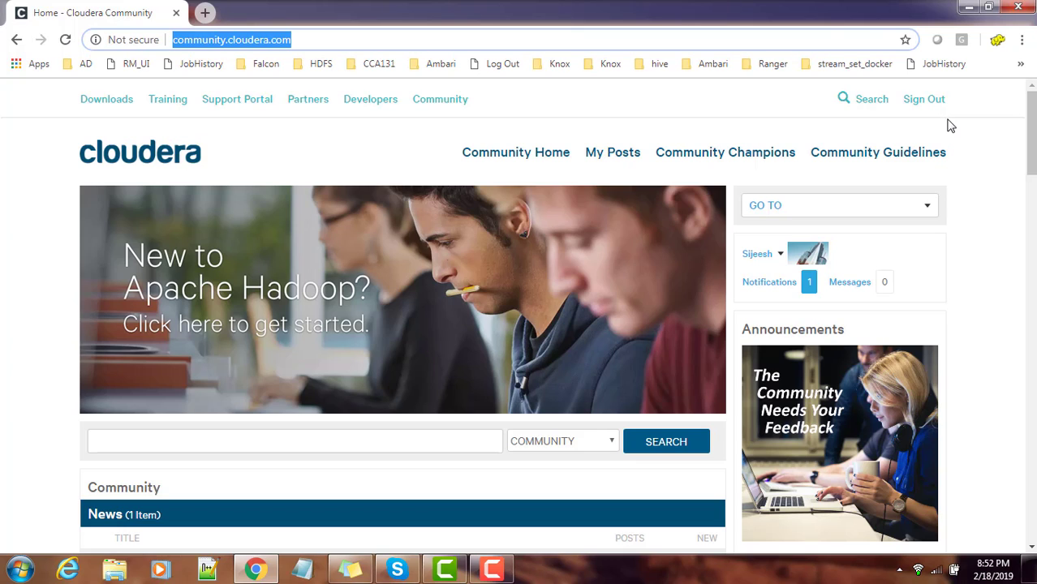
pyautogui.moveTo(898, 218)
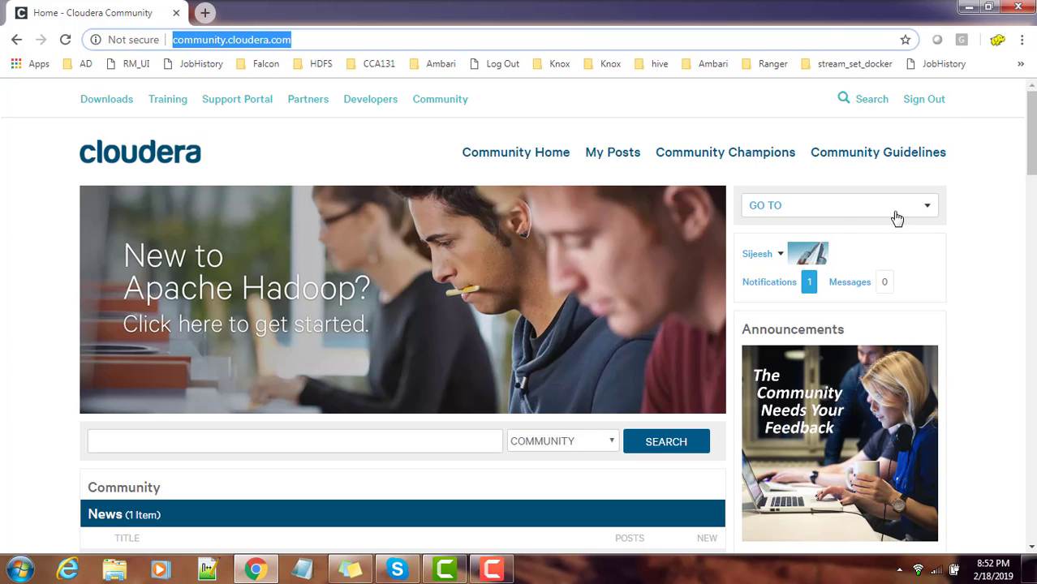
pyautogui.scroll(-3)
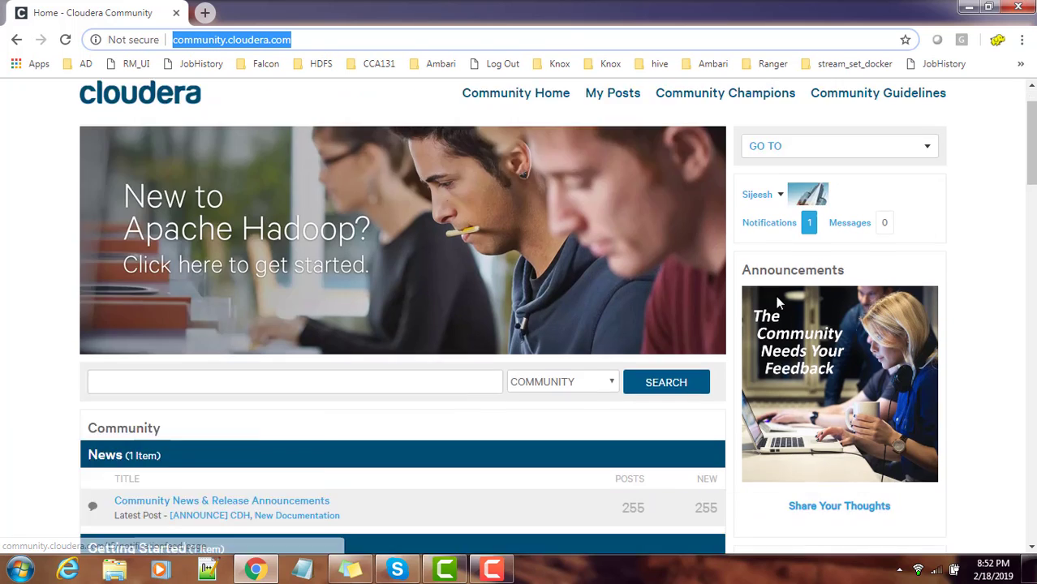
pyautogui.scroll(-3)
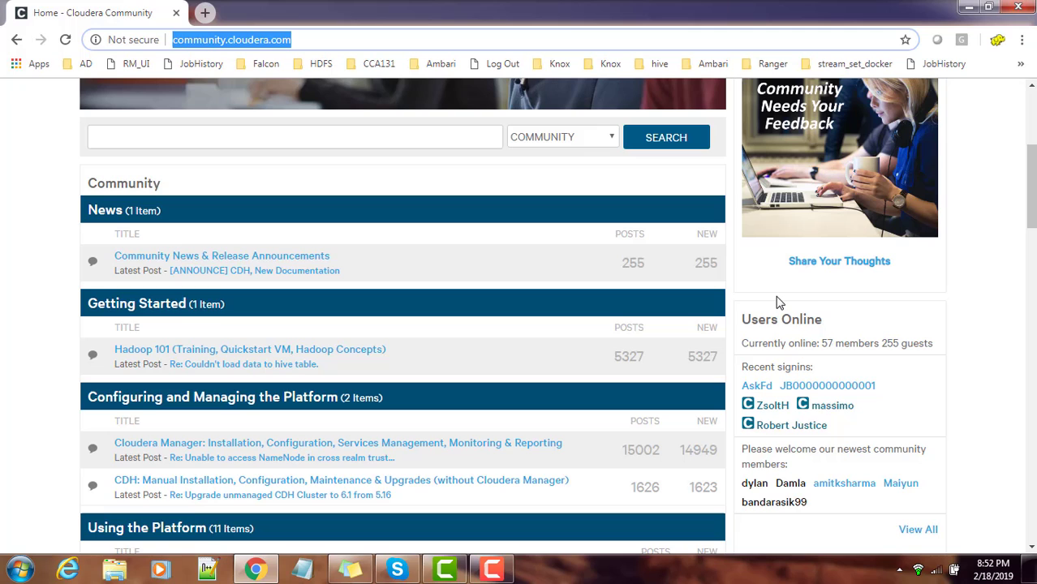
pyautogui.scroll(-3)
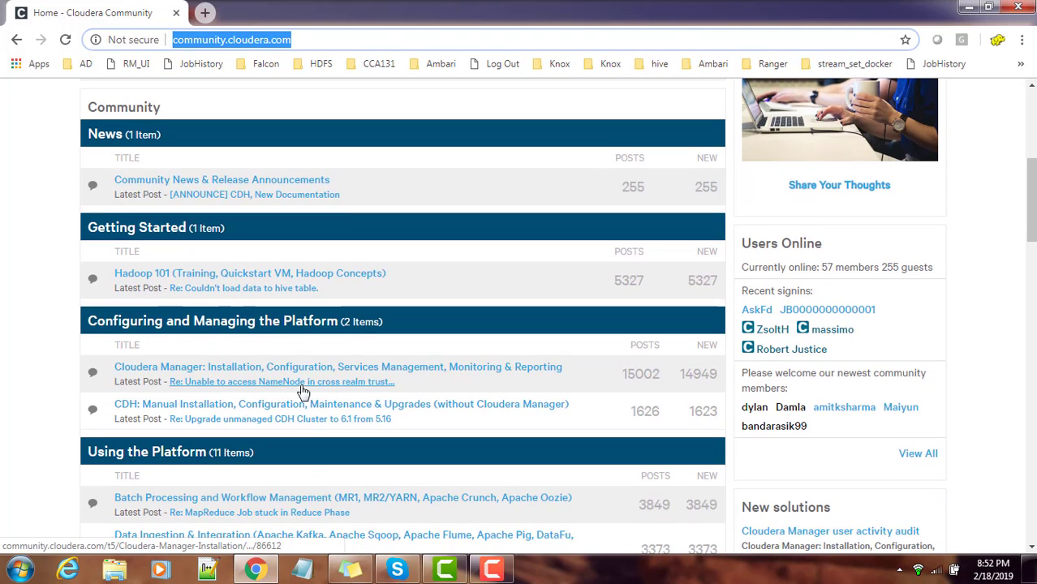
pyautogui.scroll(-3)
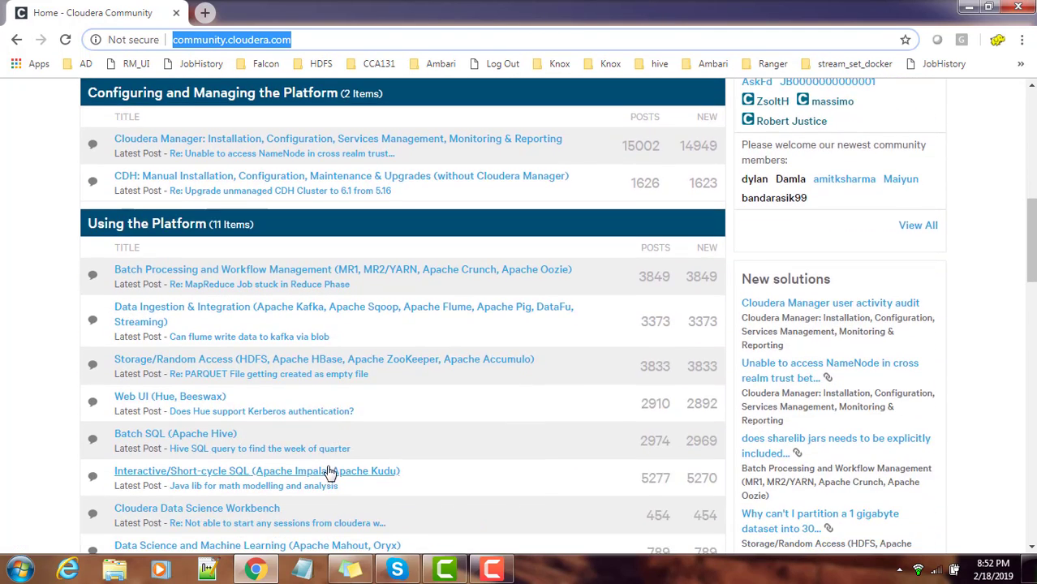
pyautogui.scroll(-3)
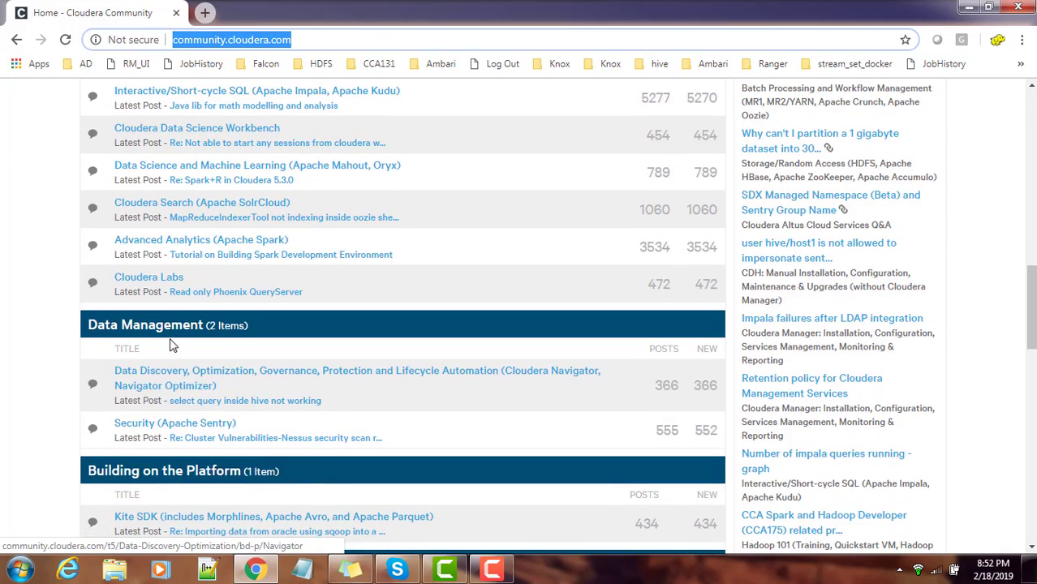
pyautogui.scroll(3)
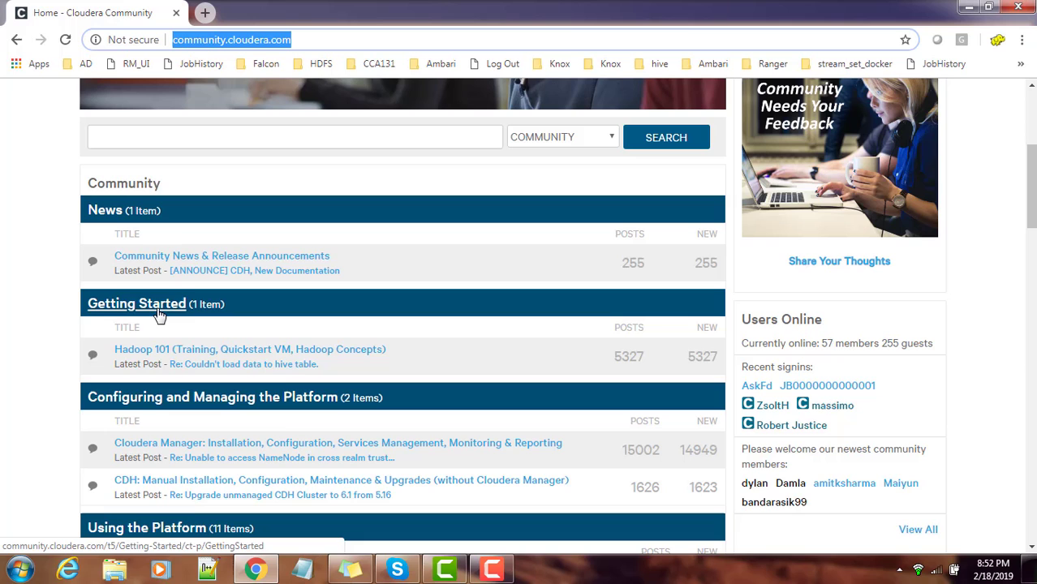
pyautogui.moveTo(232, 469)
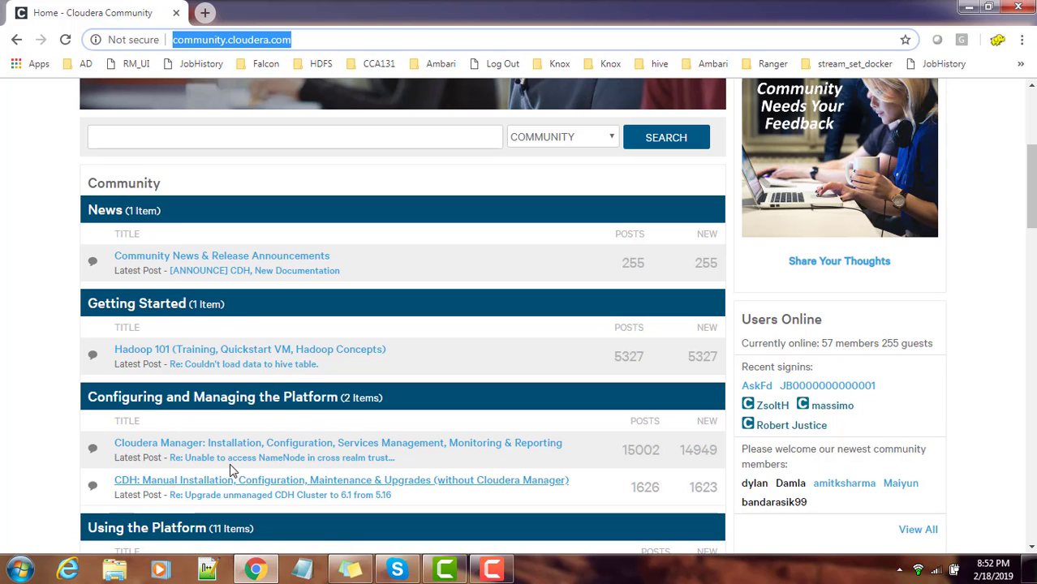
# Step: Scroll down to the 'Error while cdh parcels installation' thread and bring up its link menu
pyautogui.scroll(-3)
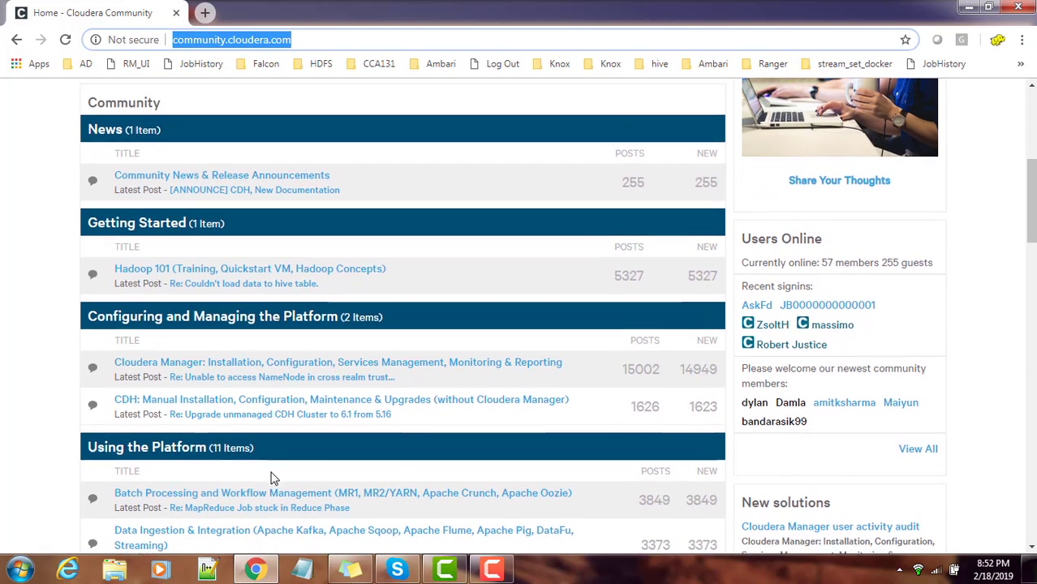
pyautogui.scroll(-3)
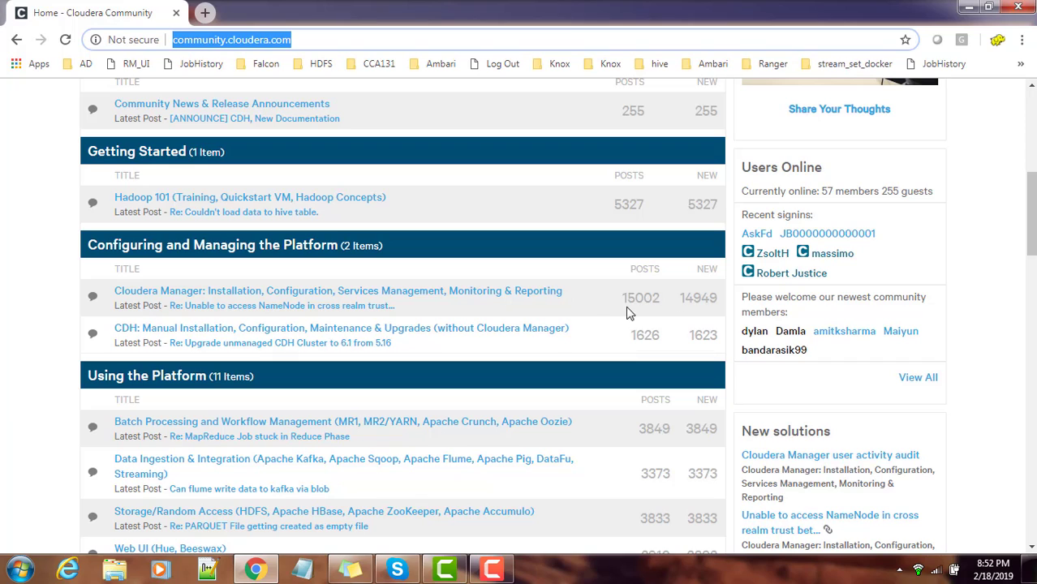
pyautogui.moveTo(673, 343)
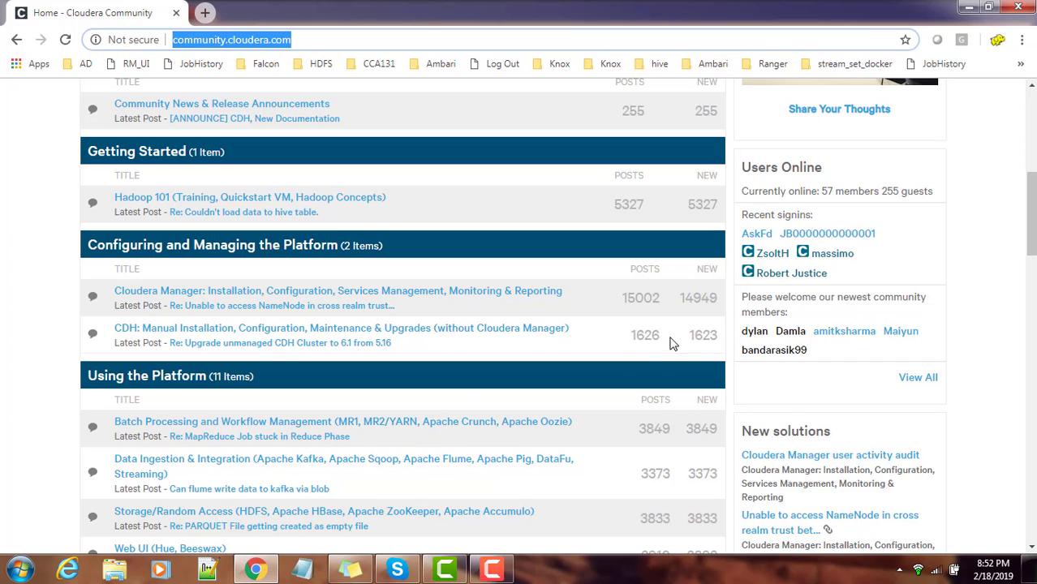
pyautogui.moveTo(661, 313)
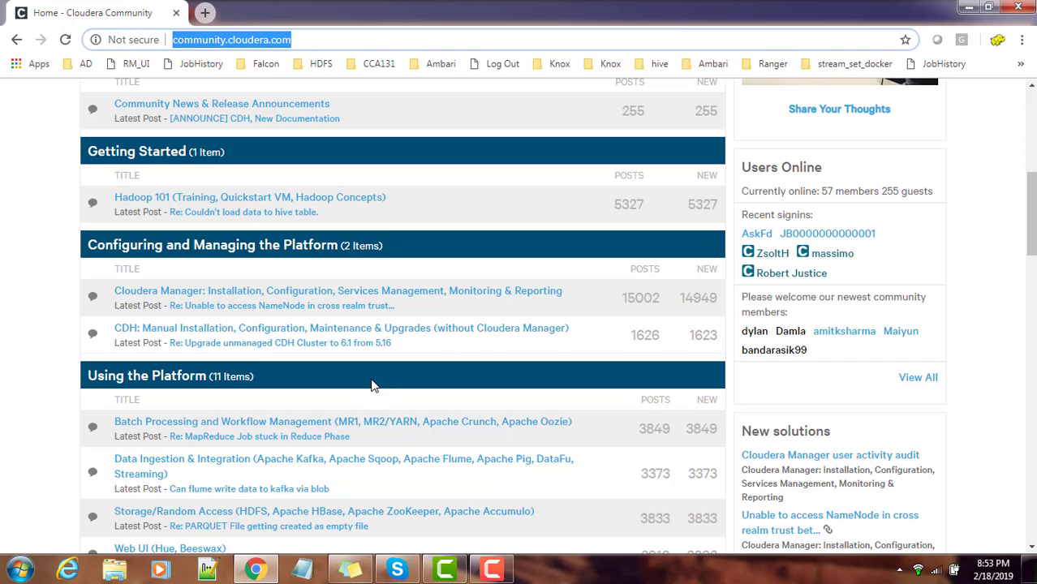
pyautogui.moveTo(196, 298)
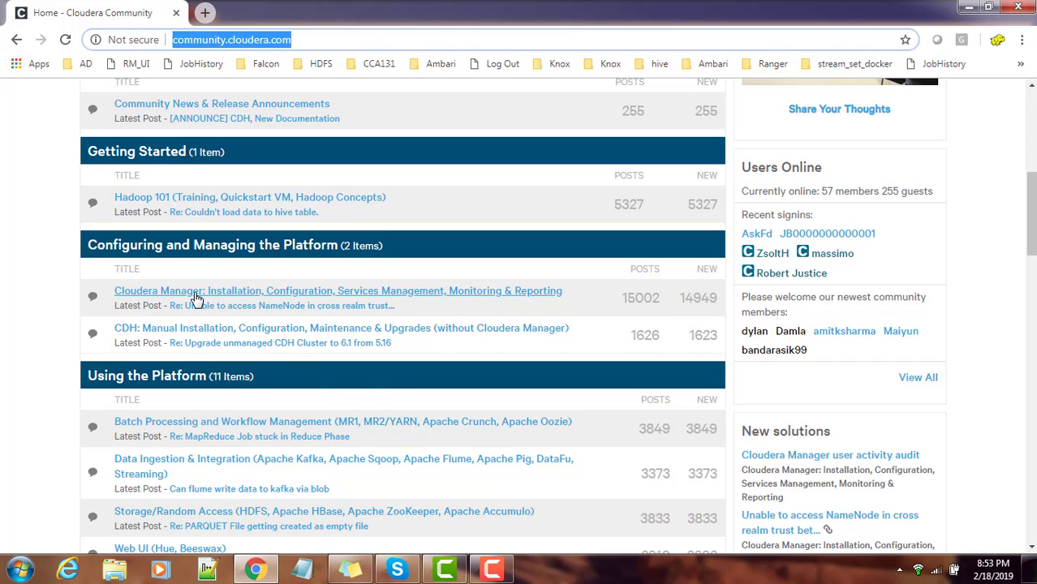
pyautogui.moveTo(194, 297)
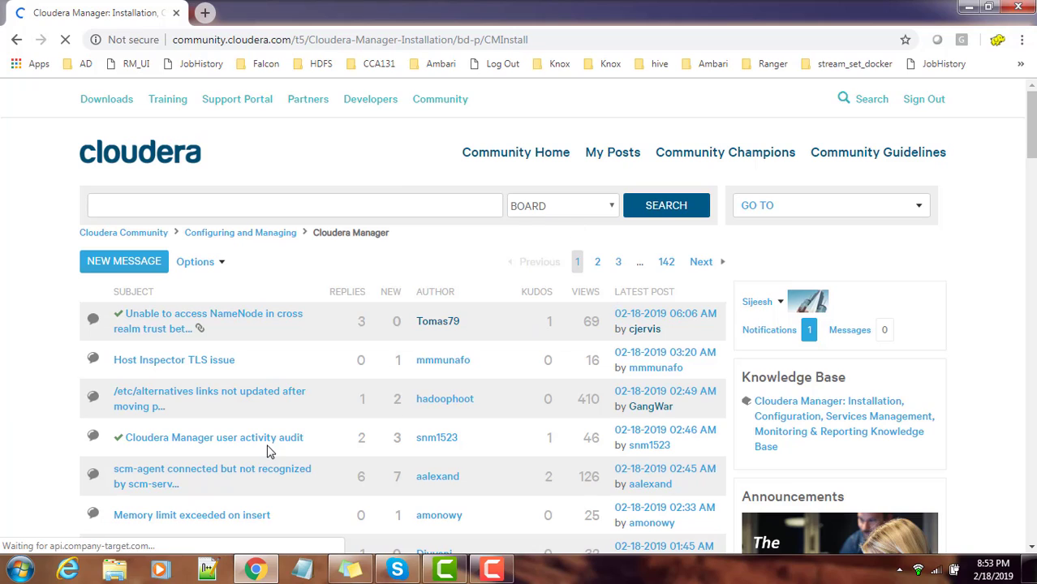
pyautogui.moveTo(190, 320)
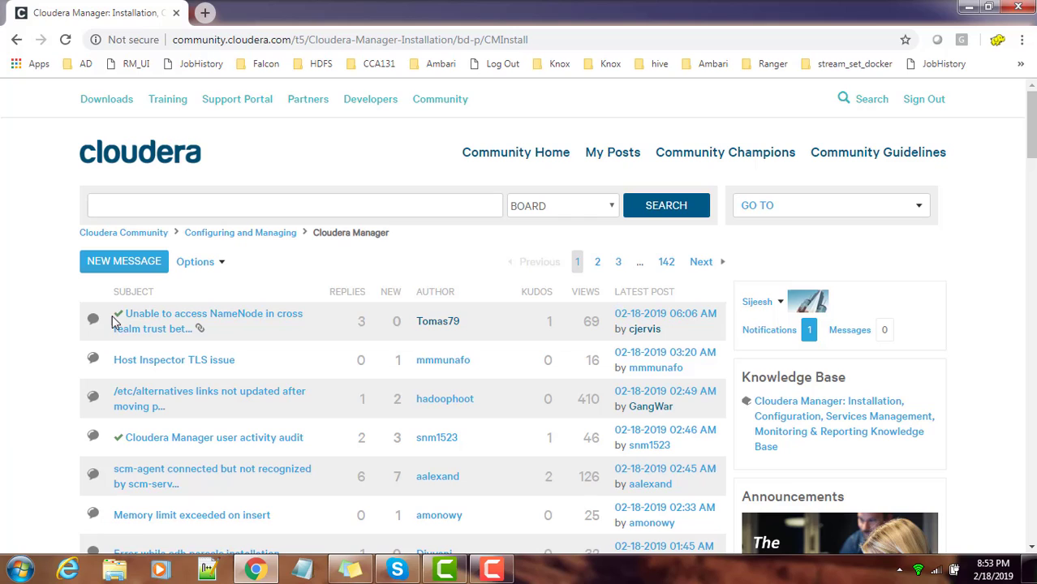
pyautogui.moveTo(118, 318)
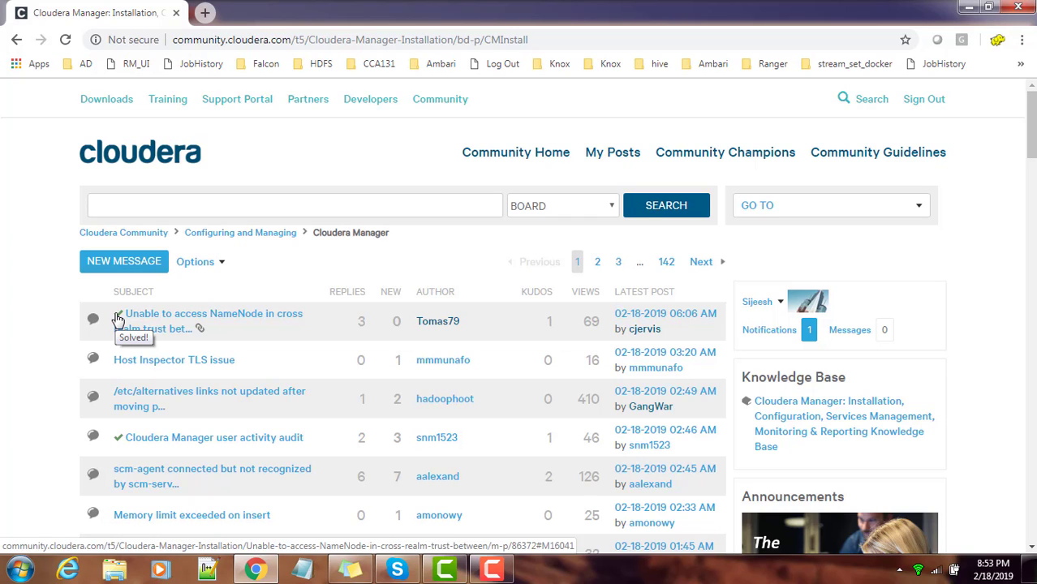
pyautogui.moveTo(230, 440)
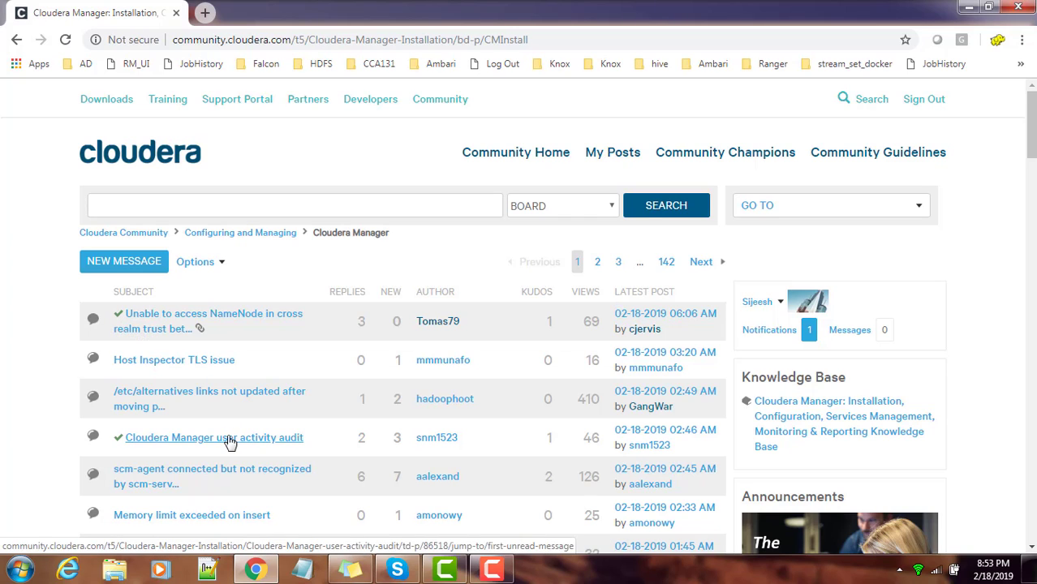
pyautogui.scroll(-3)
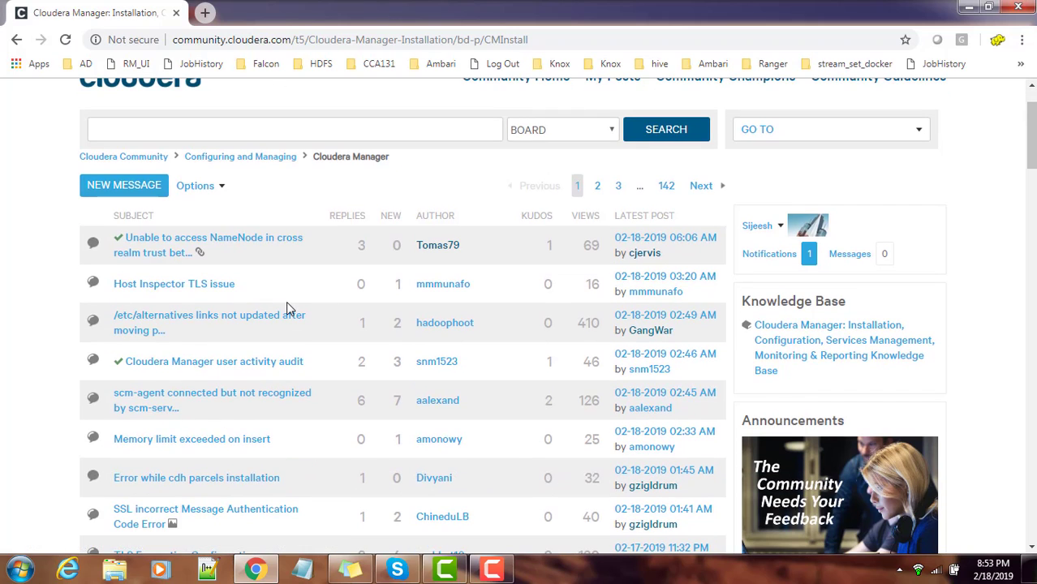
pyautogui.moveTo(152, 515)
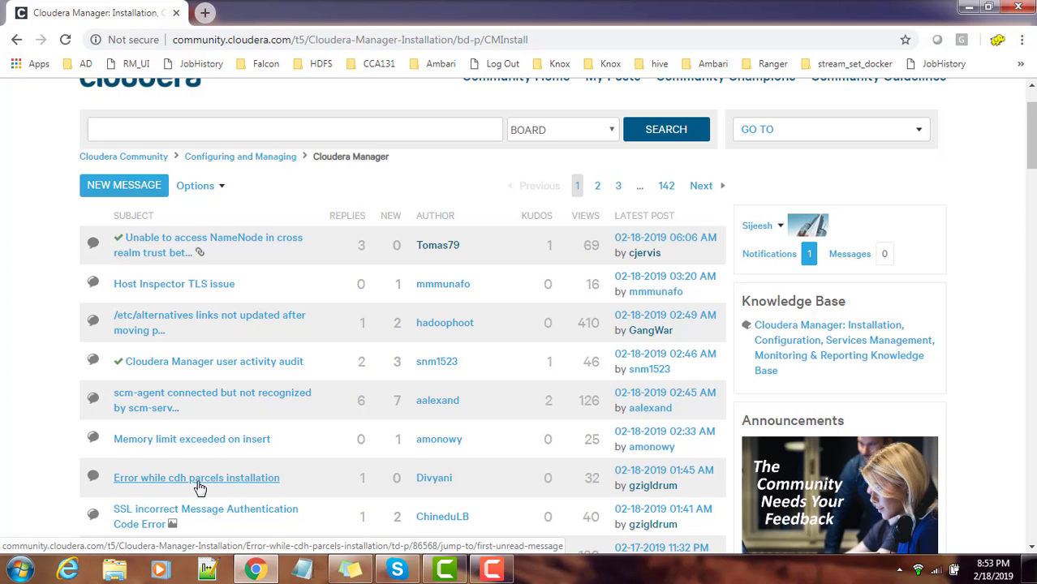
pyautogui.rightClick(195, 478)
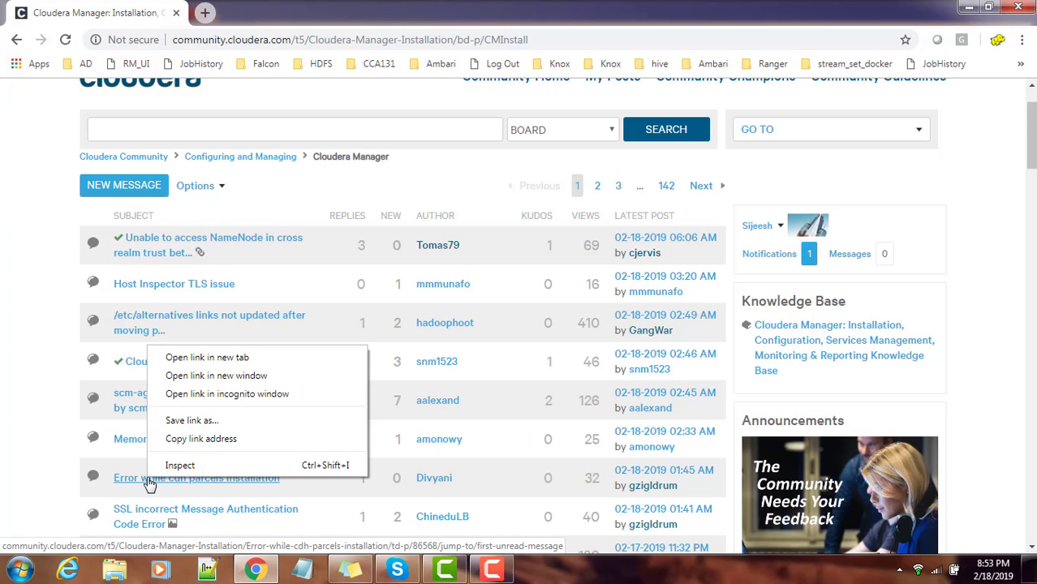
# Step: Open the parcels installation error thread in a new tab and highlight 'installing cdh 5.14.2'
pyautogui.click(206, 357)
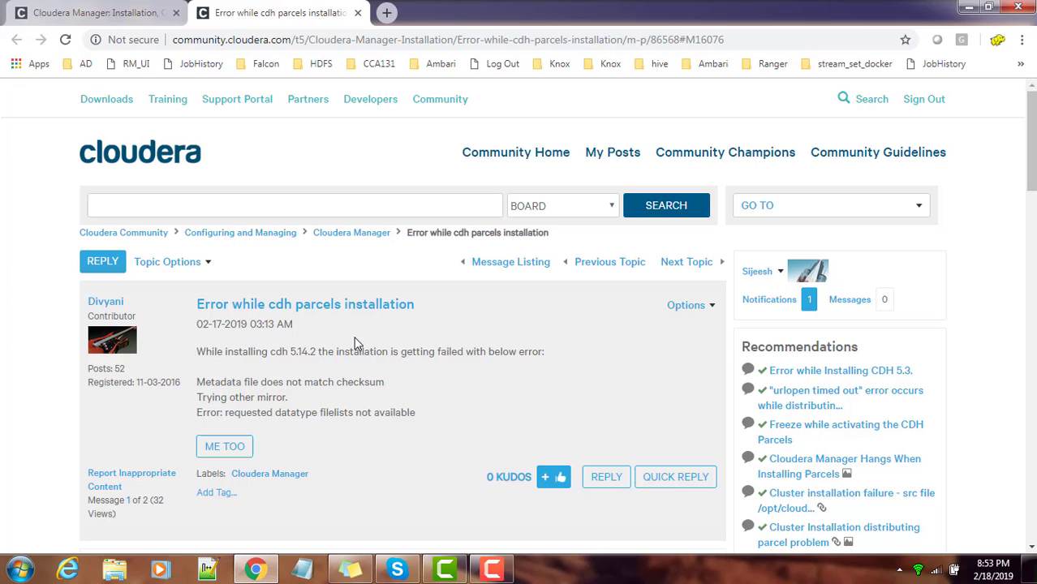
pyautogui.moveTo(225, 352); pyautogui.dragTo(317, 351)
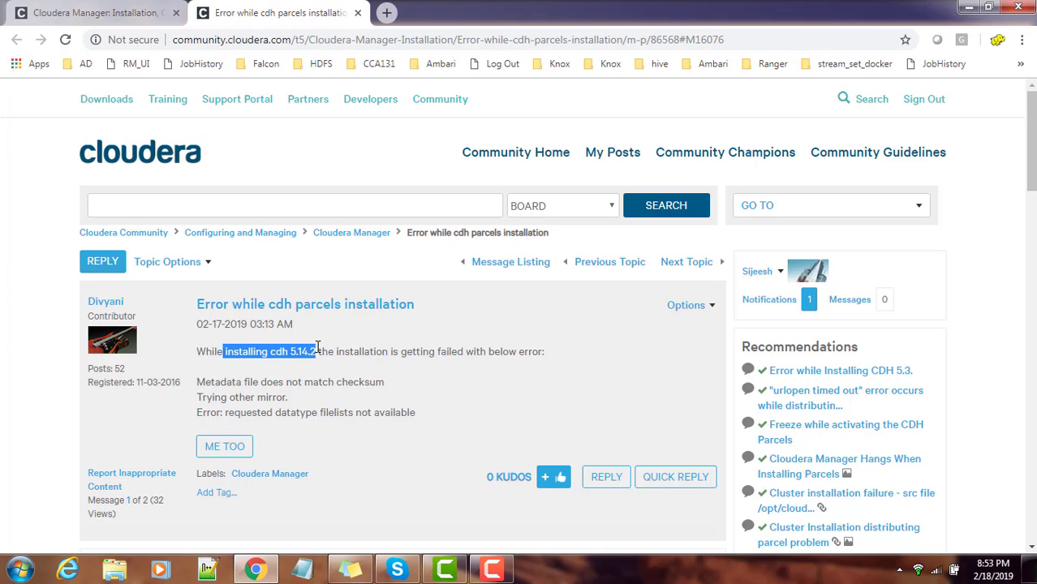
pyautogui.click(558, 352)
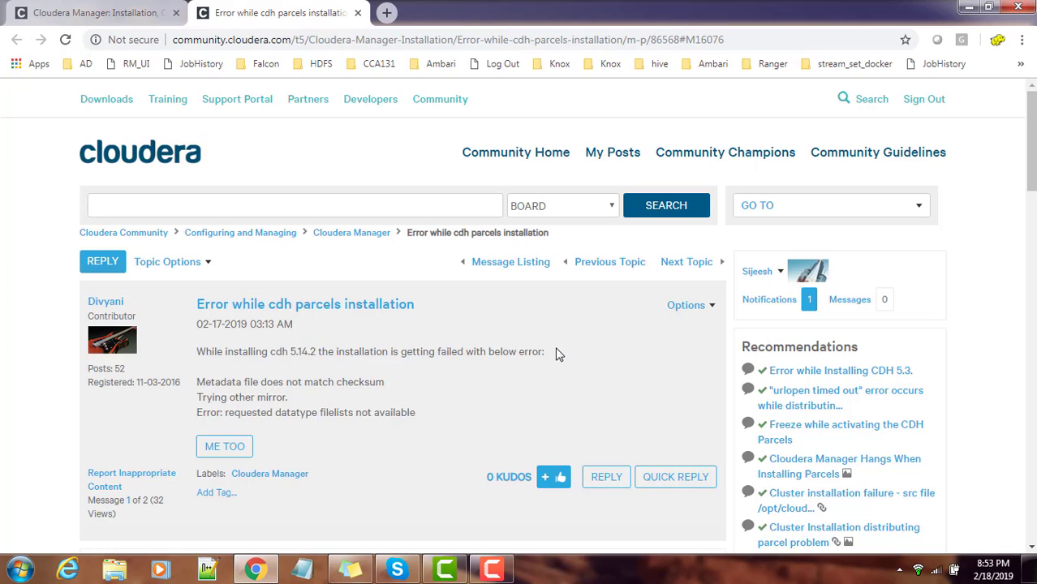
# Step: Highlight the checksum, mirror and filelists error lines in the question
pyautogui.moveTo(264, 352); pyautogui.dragTo(545, 351)
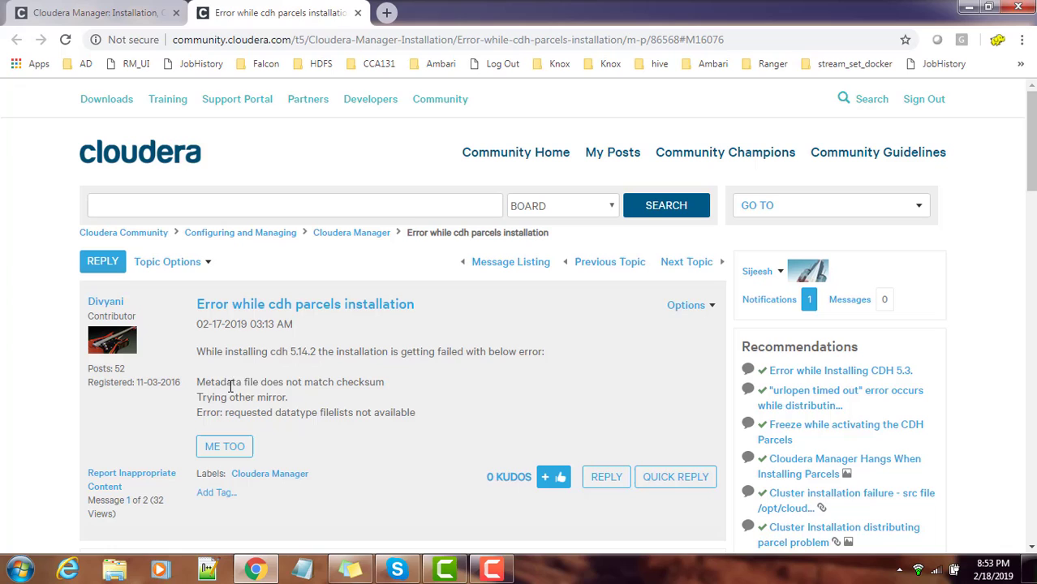
pyautogui.moveTo(228, 381); pyautogui.dragTo(288, 397)
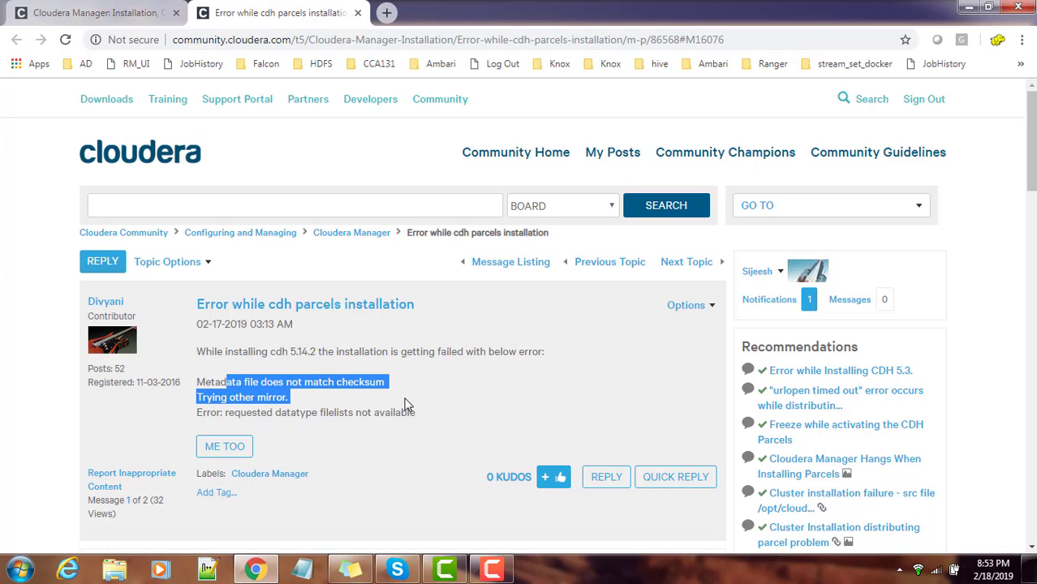
pyautogui.moveTo(397, 397); pyautogui.dragTo(420, 412)
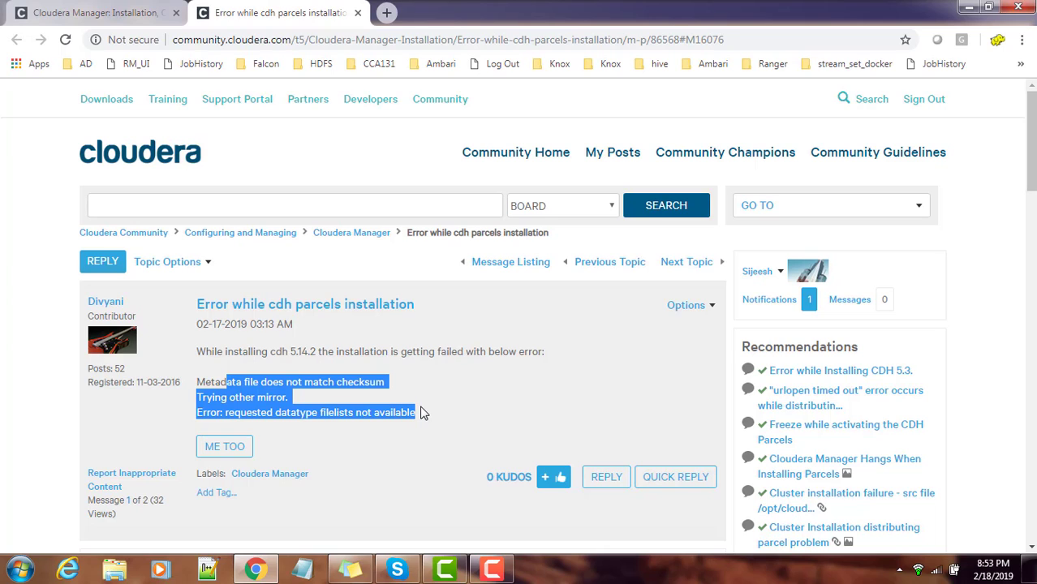
# Step: Scroll down to the employee reply blaming the yum repository definition
pyautogui.scroll(-3)
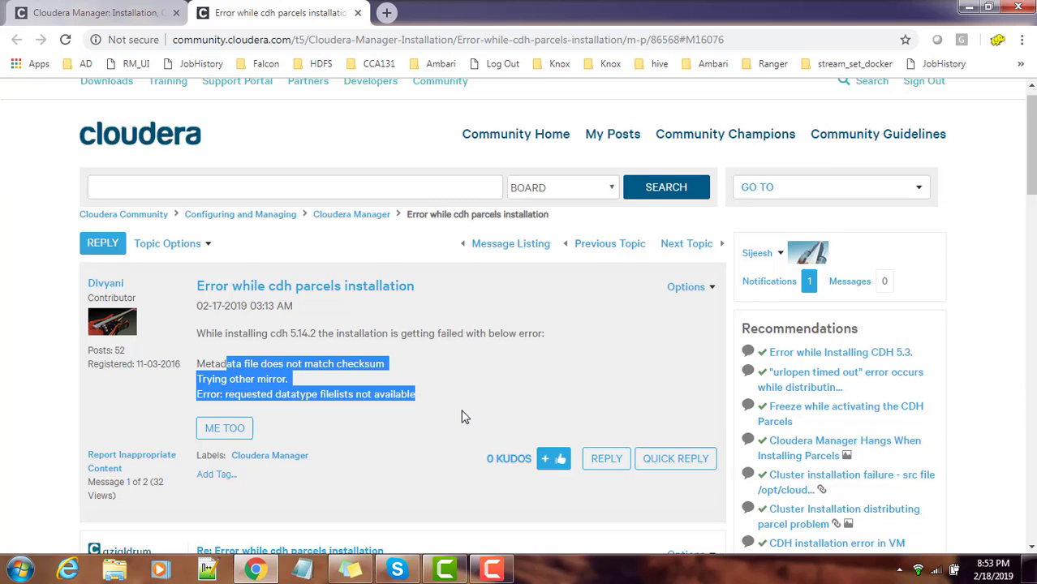
pyautogui.scroll(-3)
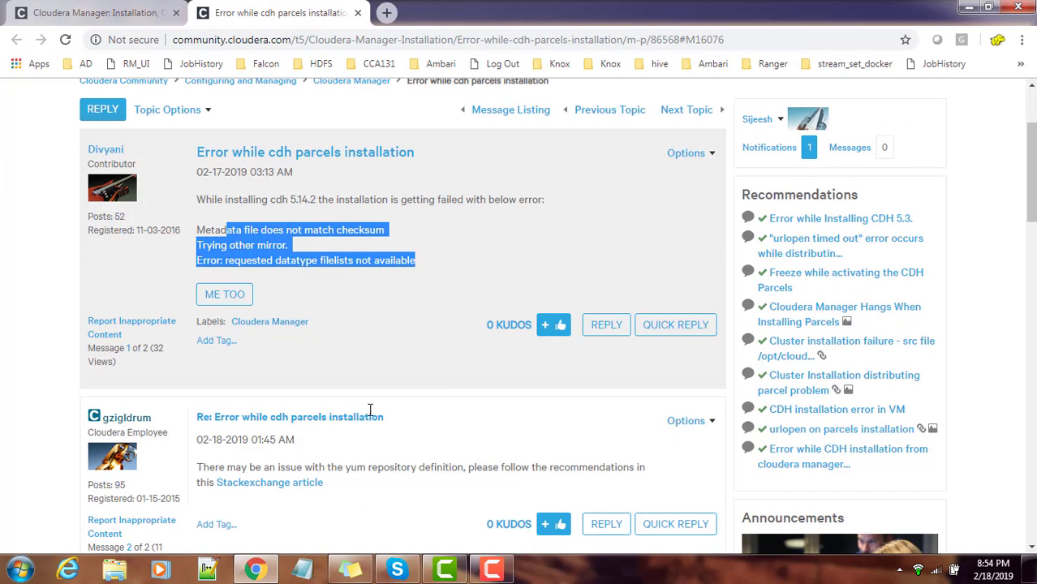
pyautogui.moveTo(234, 221)
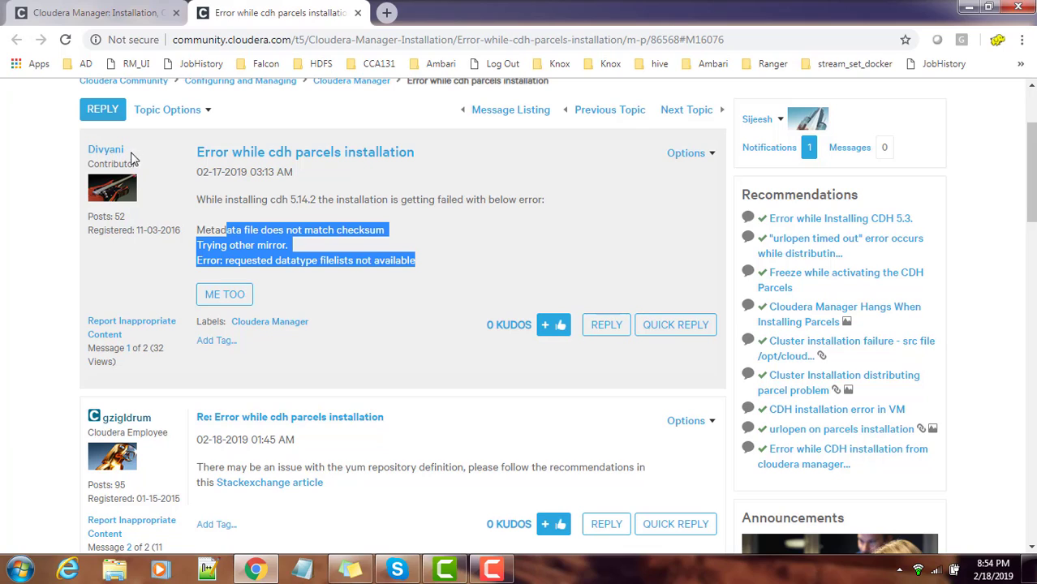
pyautogui.moveTo(121, 163)
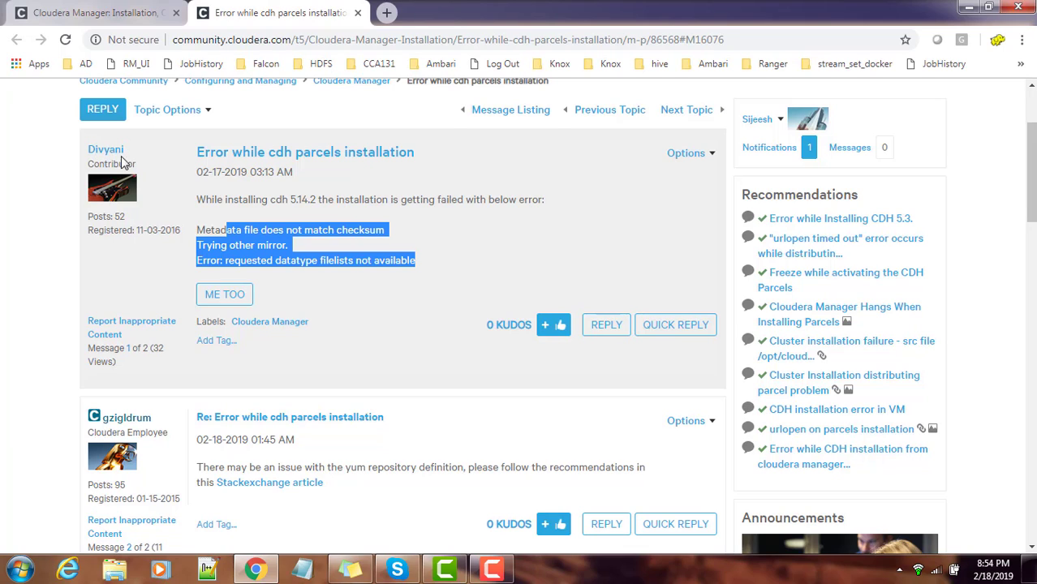
pyautogui.moveTo(271, 401)
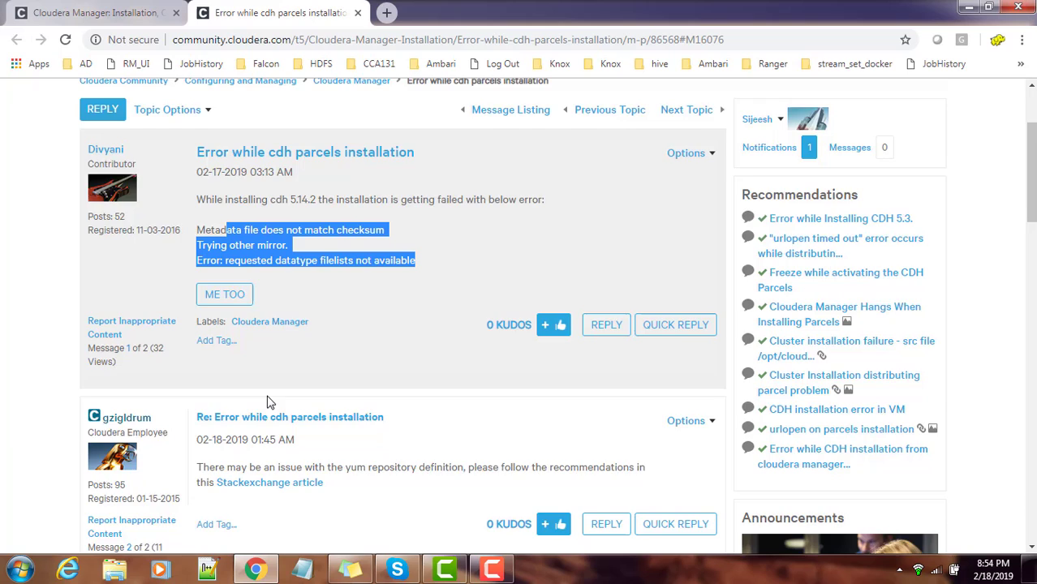
pyautogui.scroll(-3)
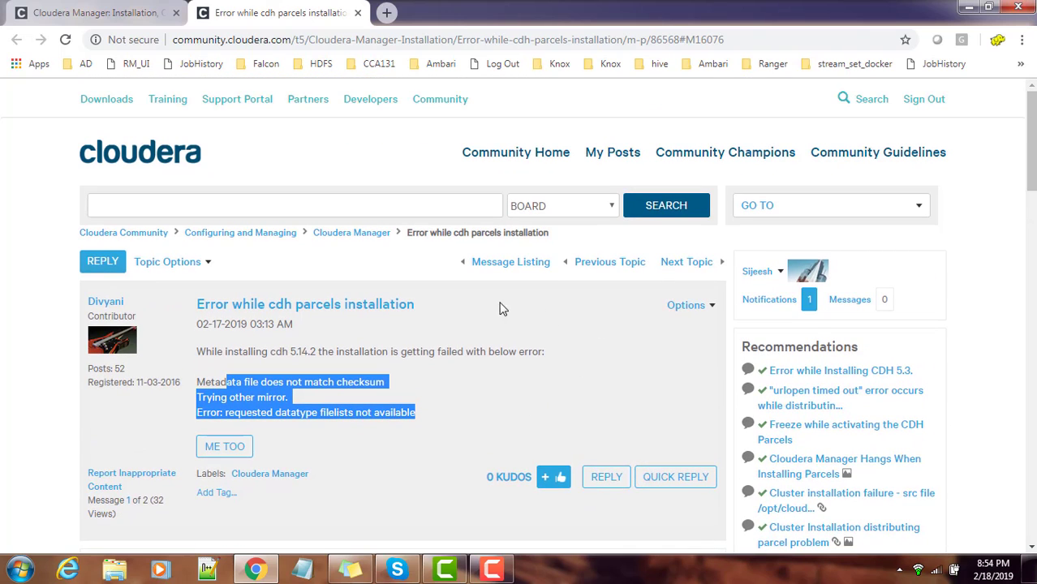
pyautogui.moveTo(271, 181)
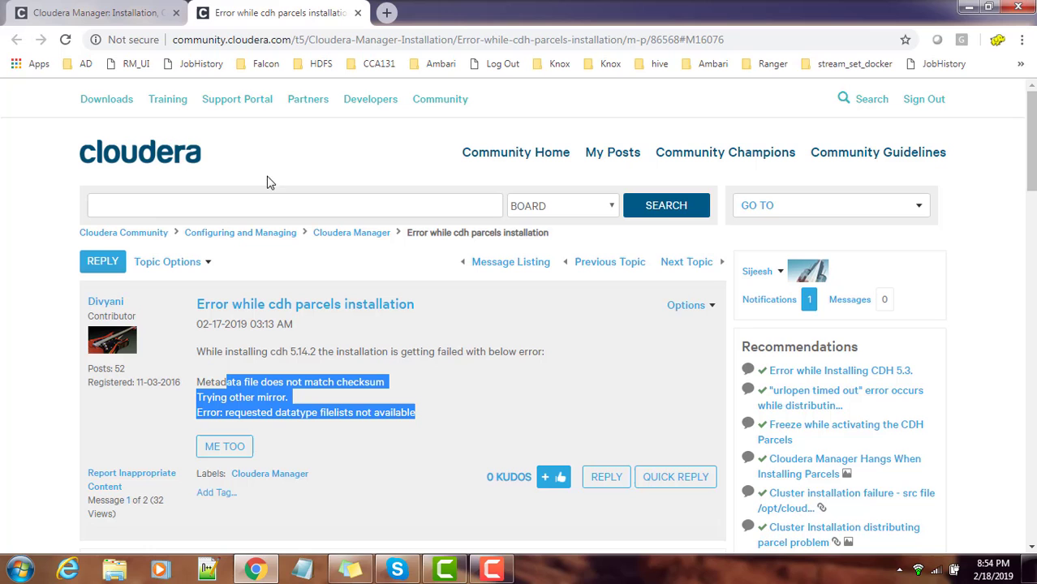
pyautogui.scroll(-3)
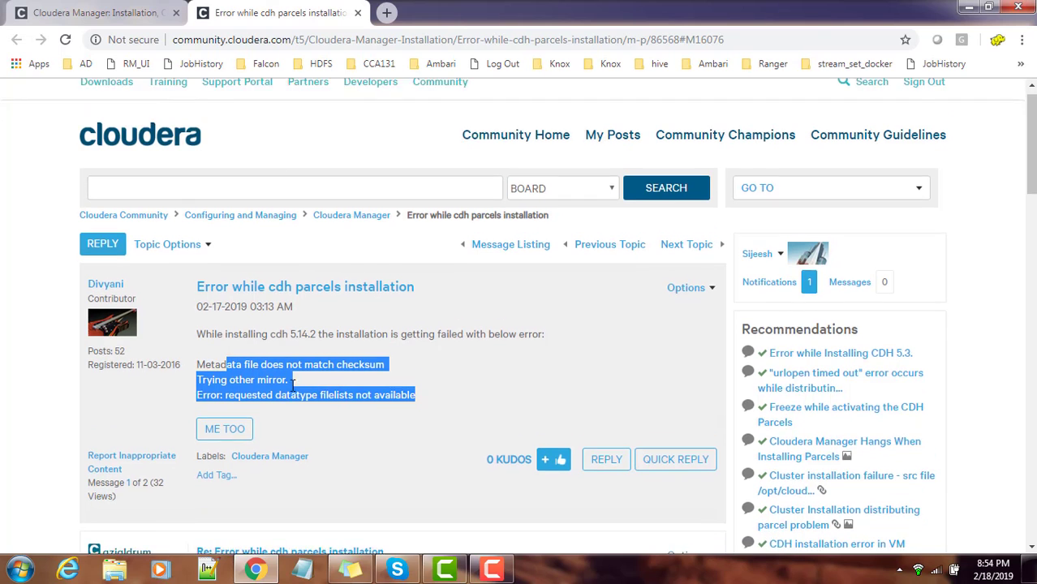
pyautogui.scroll(-3)
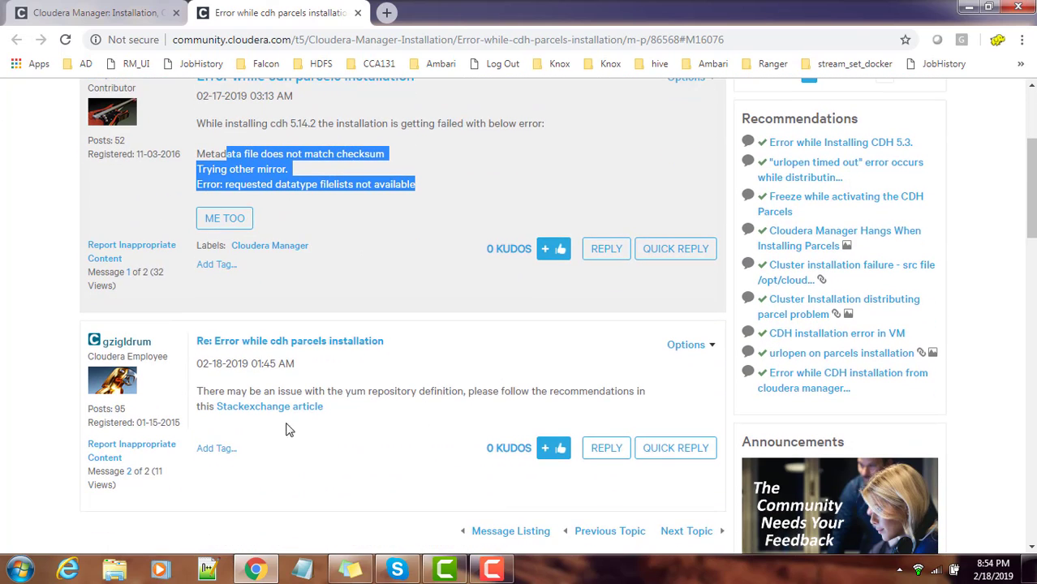
pyautogui.moveTo(283, 412)
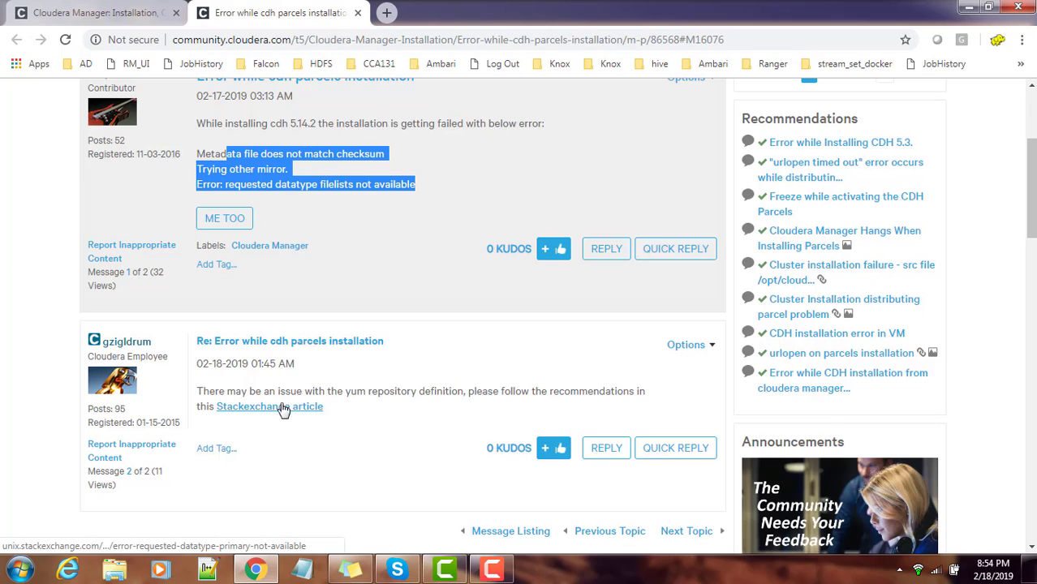
pyautogui.moveTo(493, 405)
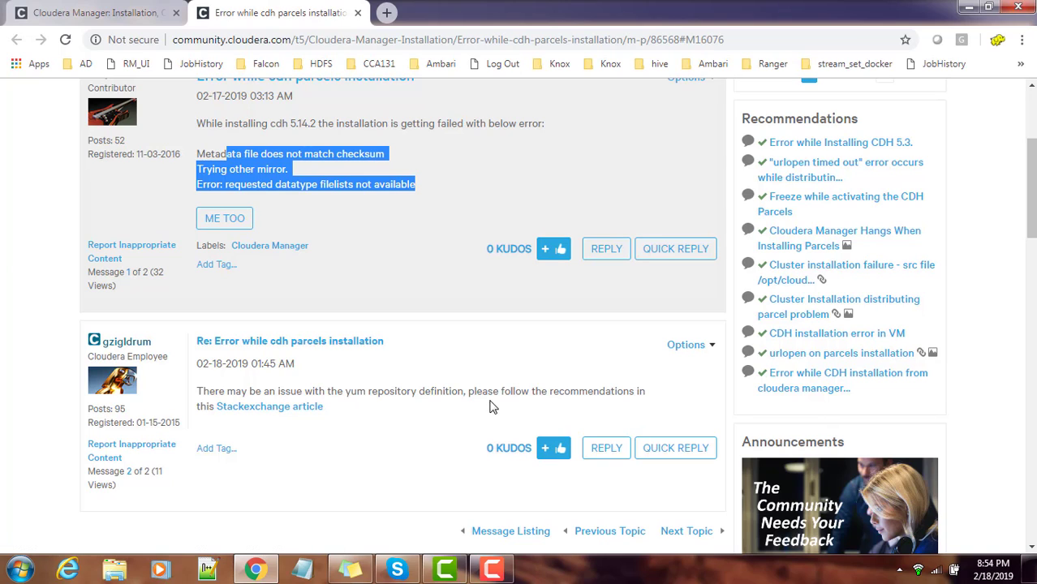
pyautogui.moveTo(268, 414)
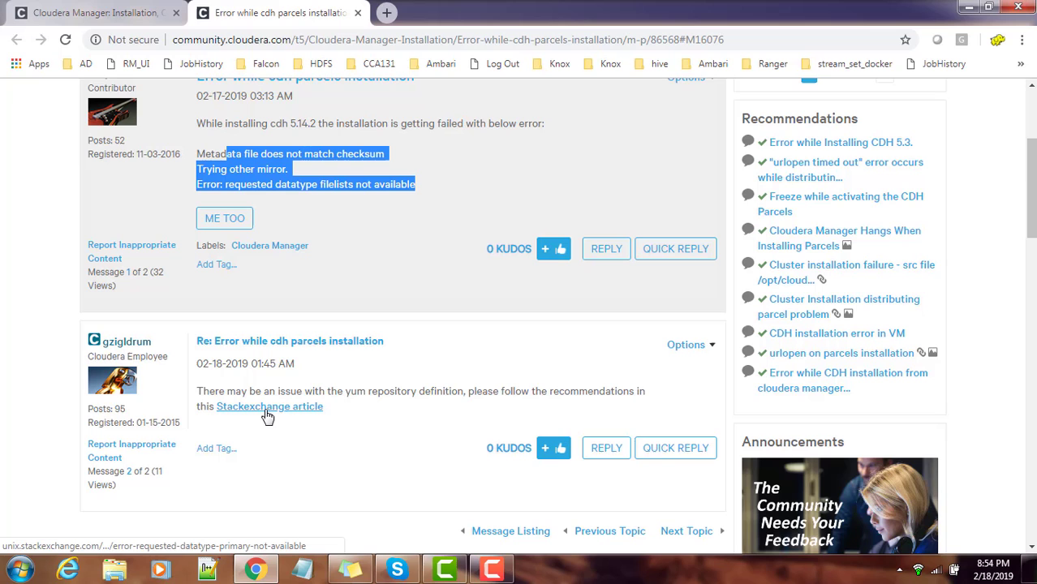
pyautogui.moveTo(258, 410)
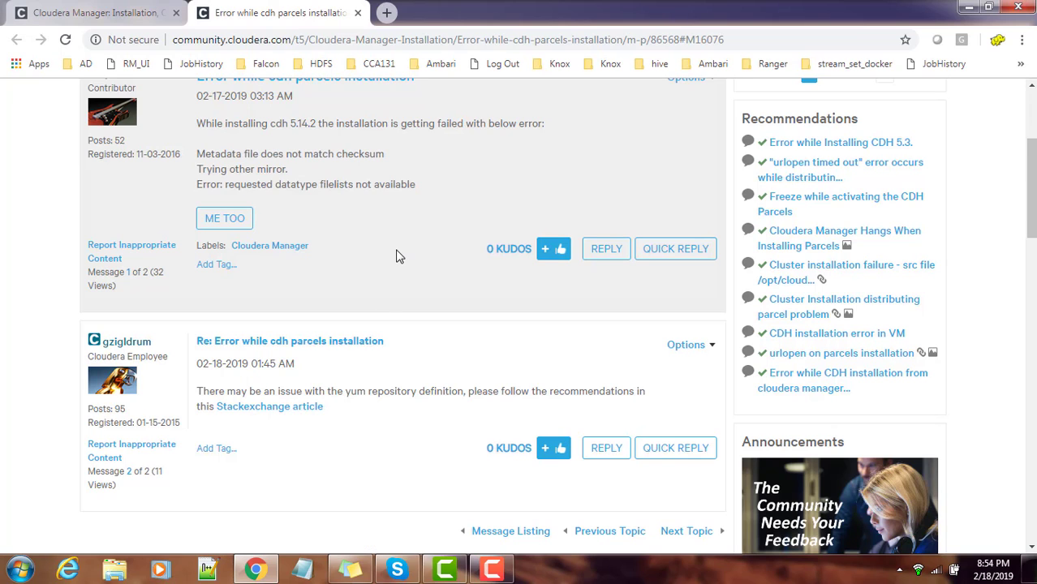
pyautogui.scroll(3)
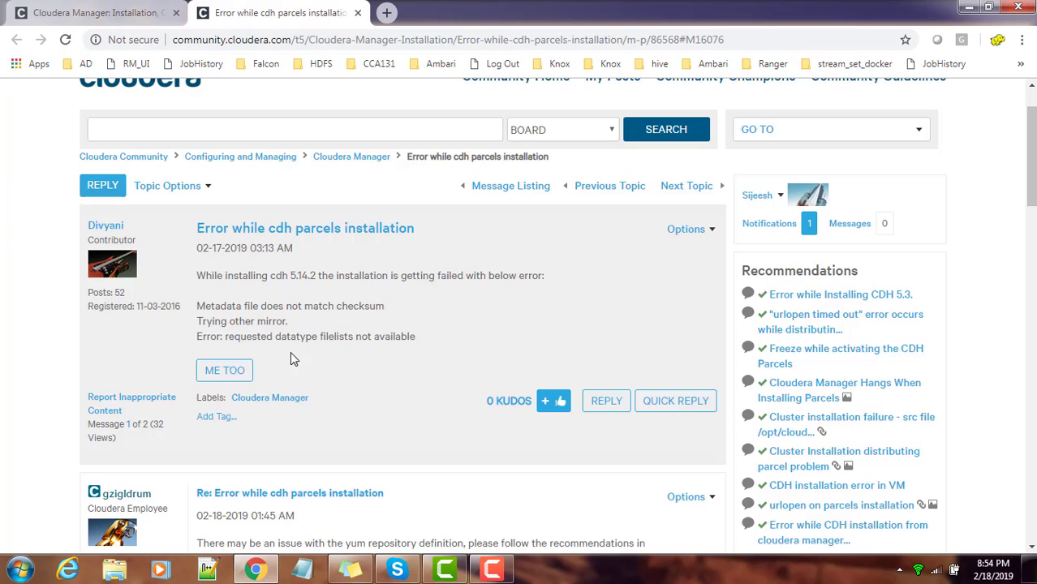
pyautogui.moveTo(221, 306)
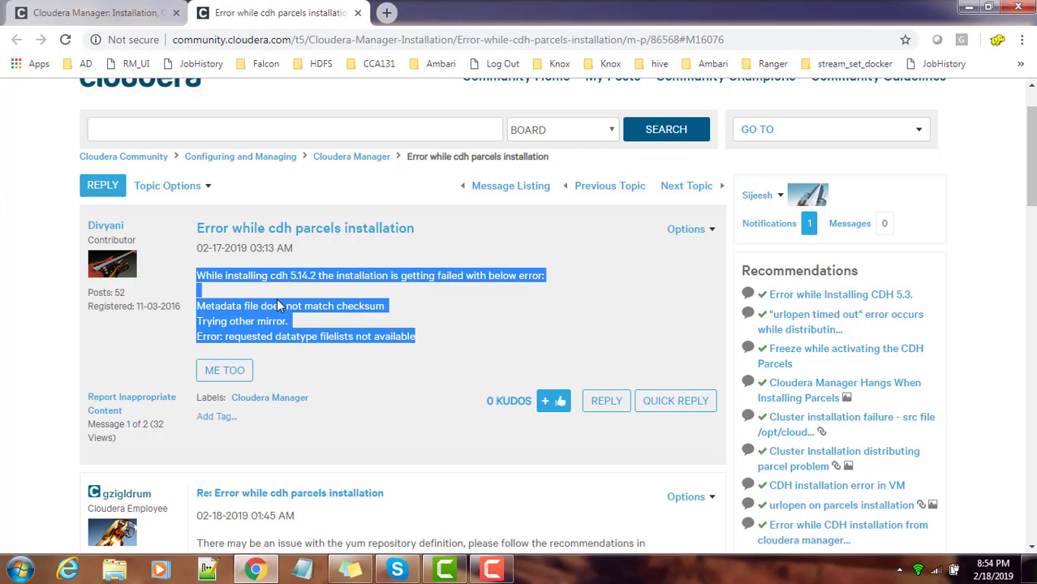
pyautogui.click(421, 335)
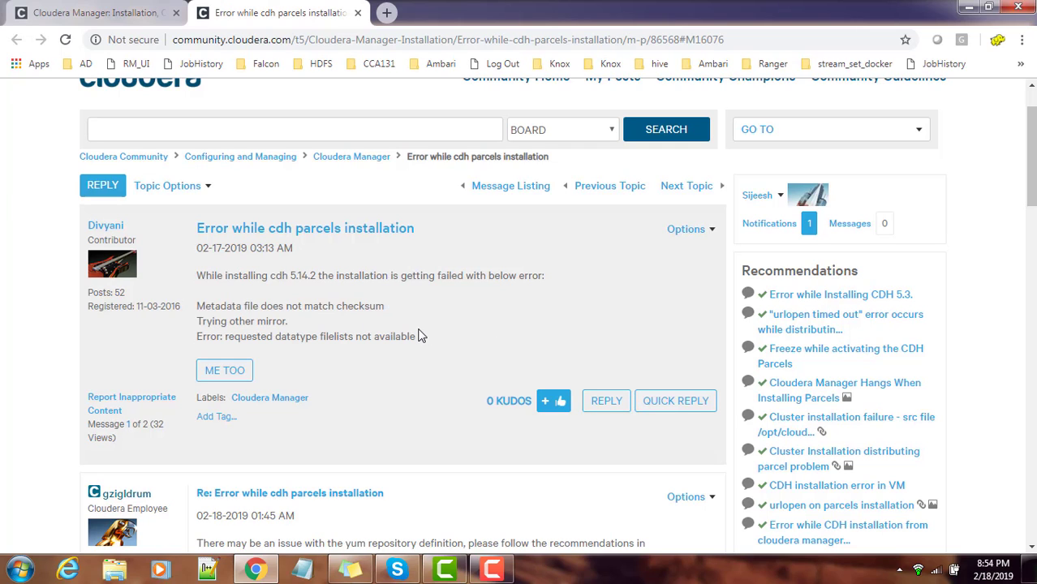
pyautogui.moveTo(262, 311)
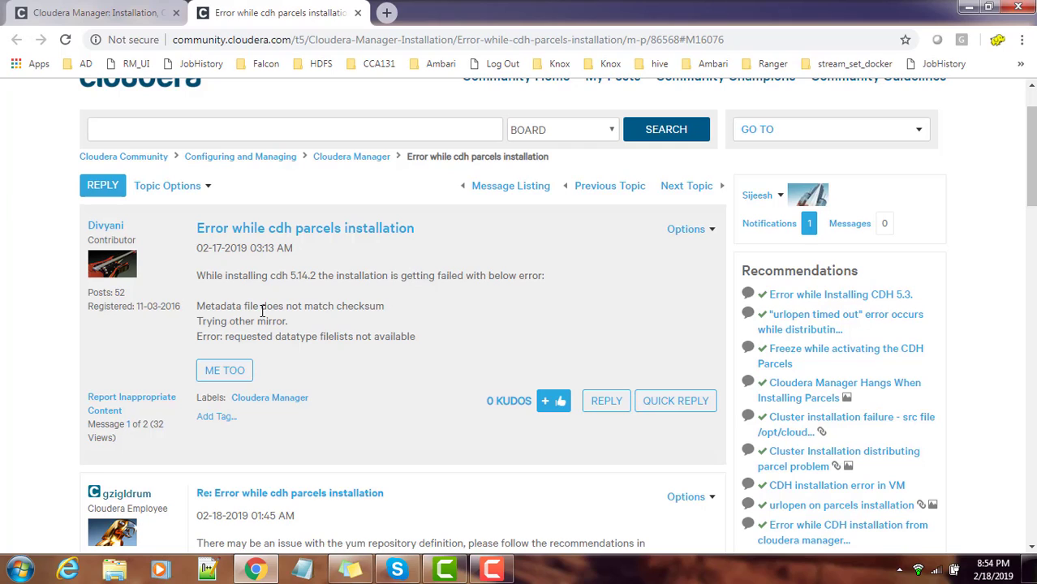
pyautogui.moveTo(272, 307)
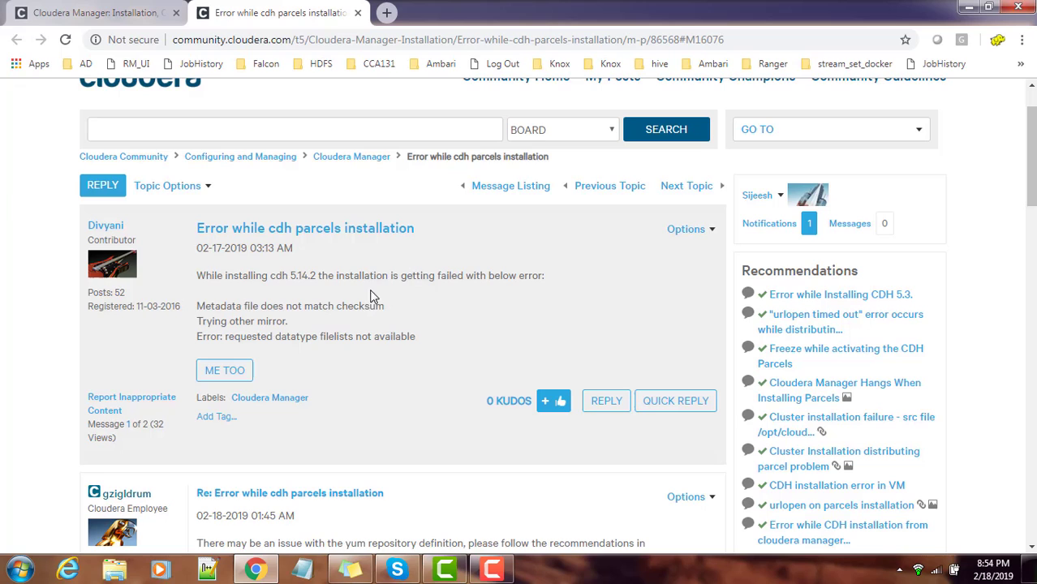
pyautogui.moveTo(444, 265)
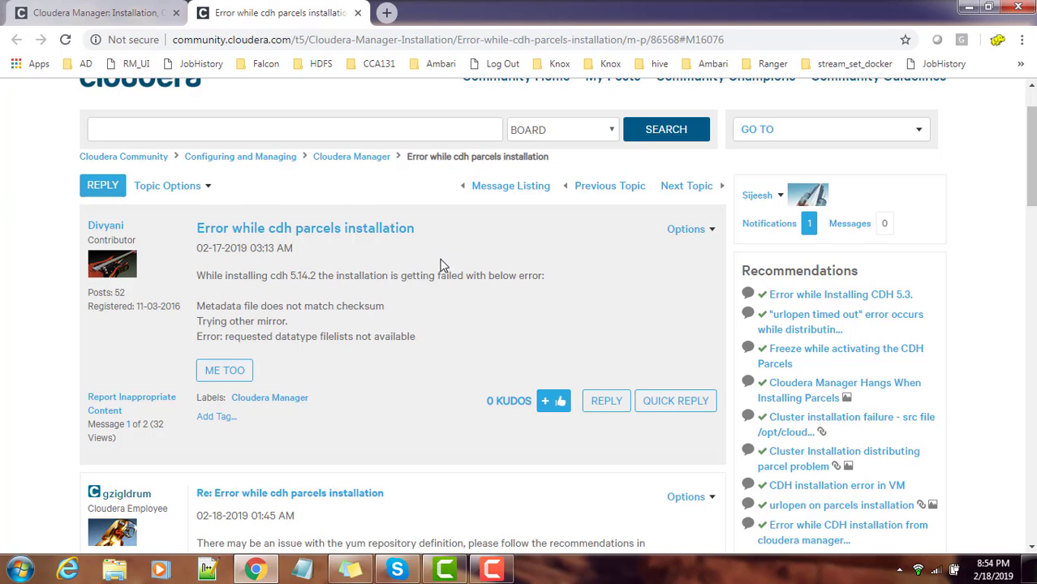
pyautogui.moveTo(438, 365)
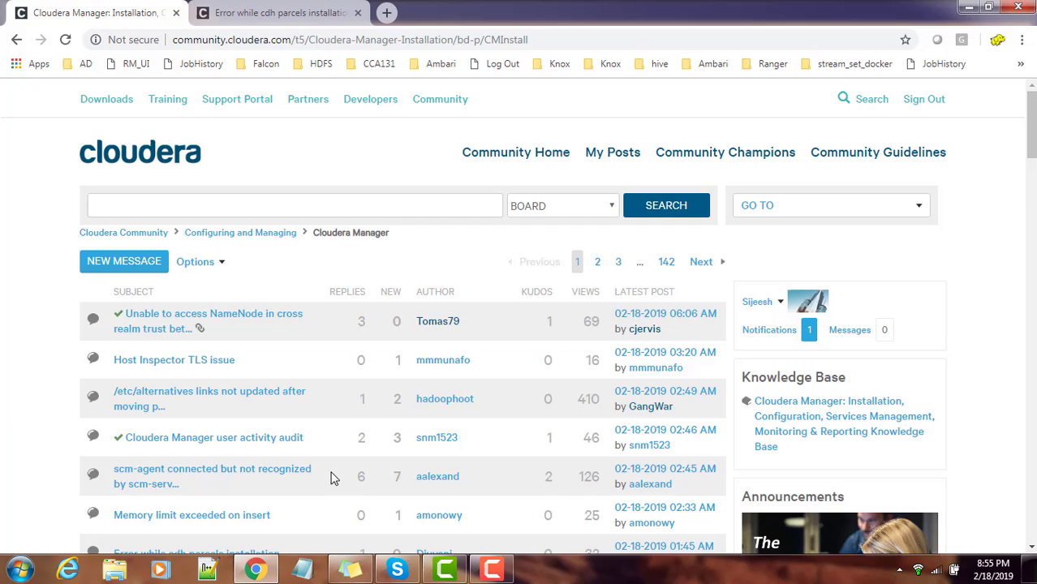
pyautogui.moveTo(416, 246)
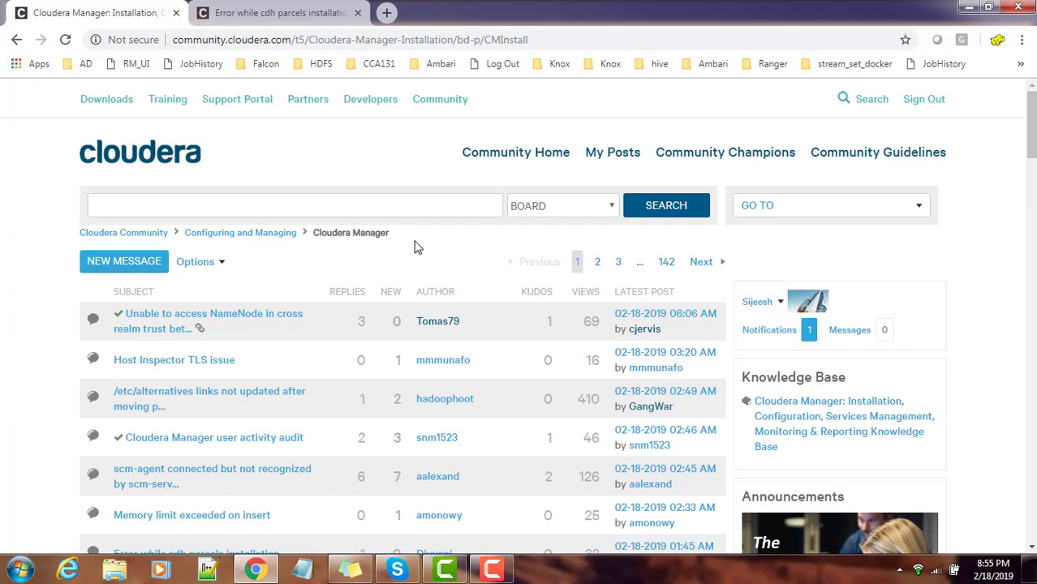